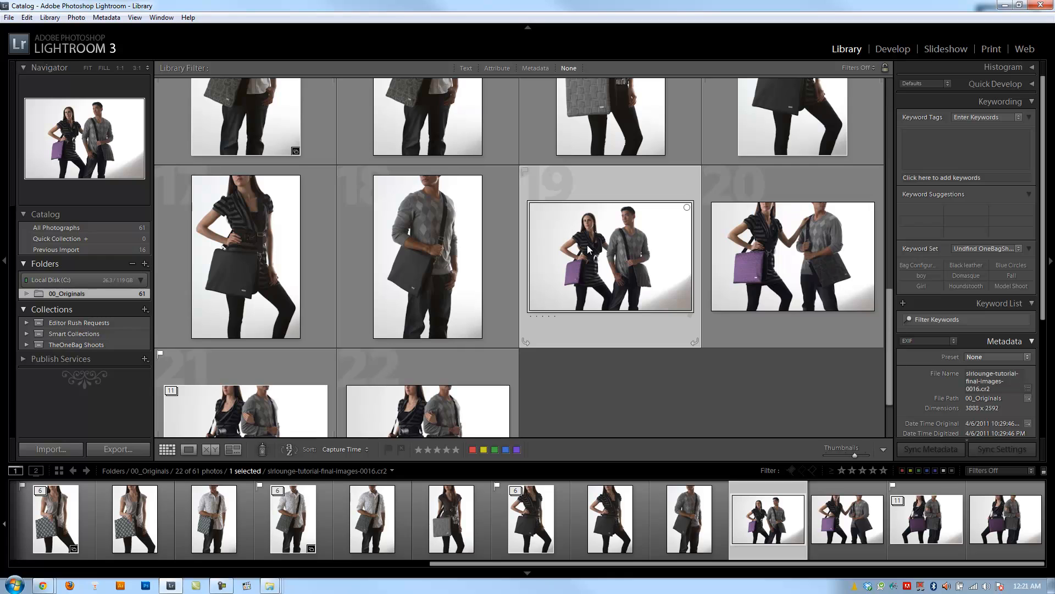
mouse_move(594, 231)
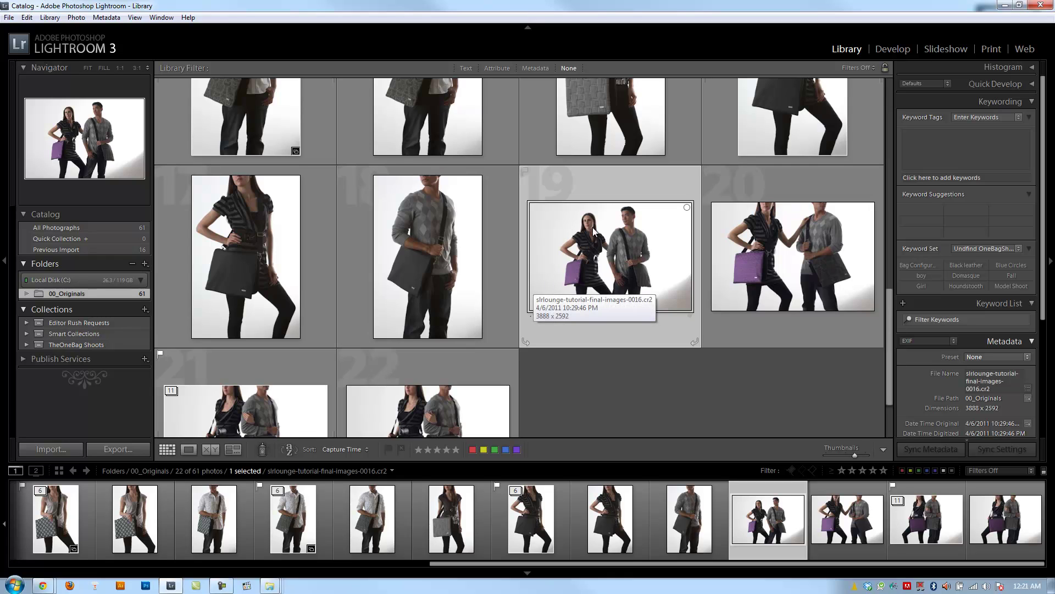
mouse_move(629, 228)
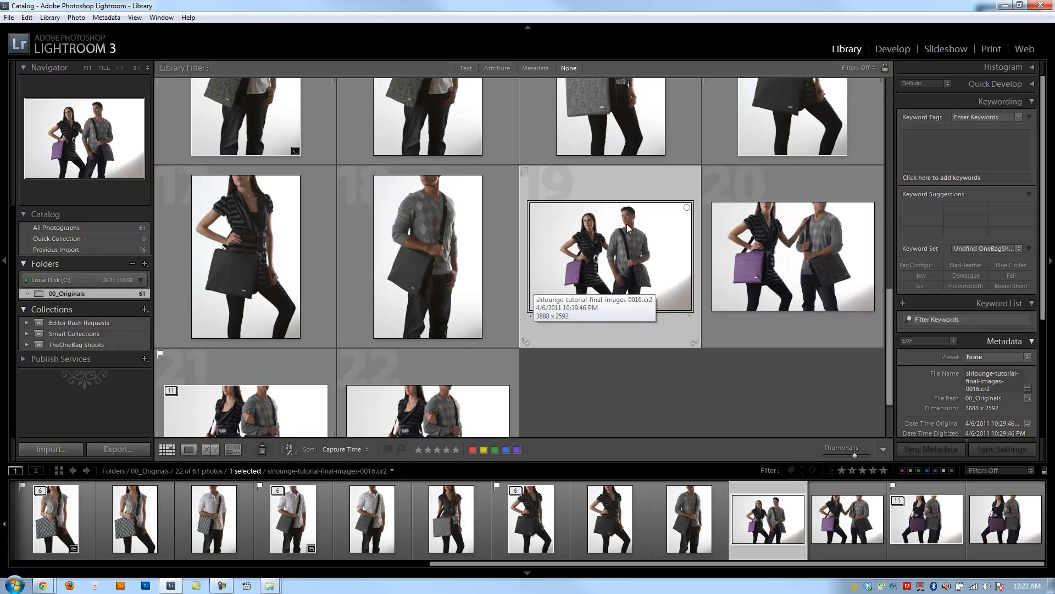
mouse_move(619, 257)
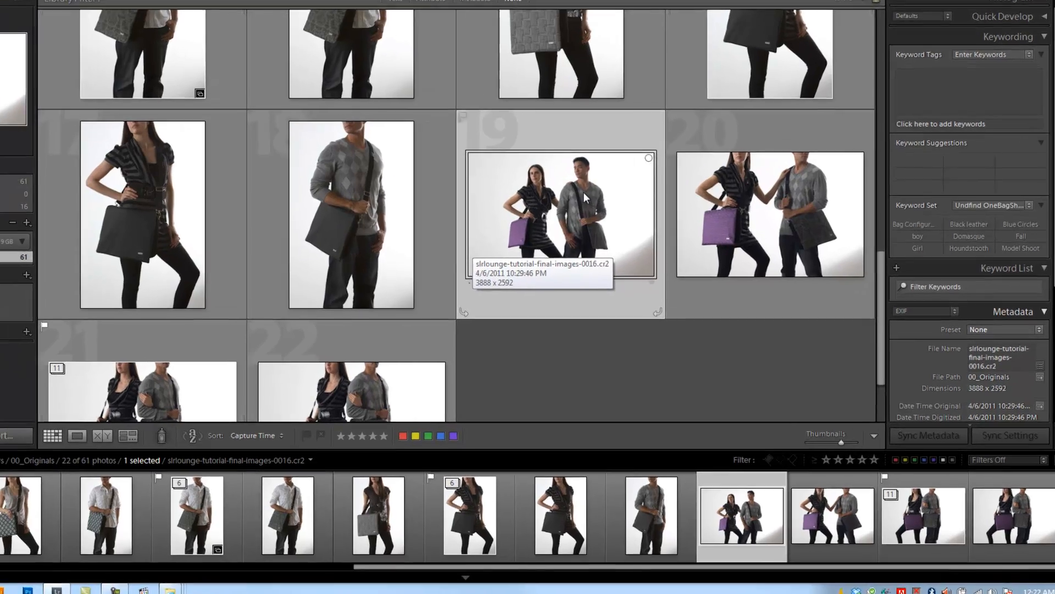
Create a virtual copy of photo 19, the couple shot, from its right-click menu
right_click(585, 198)
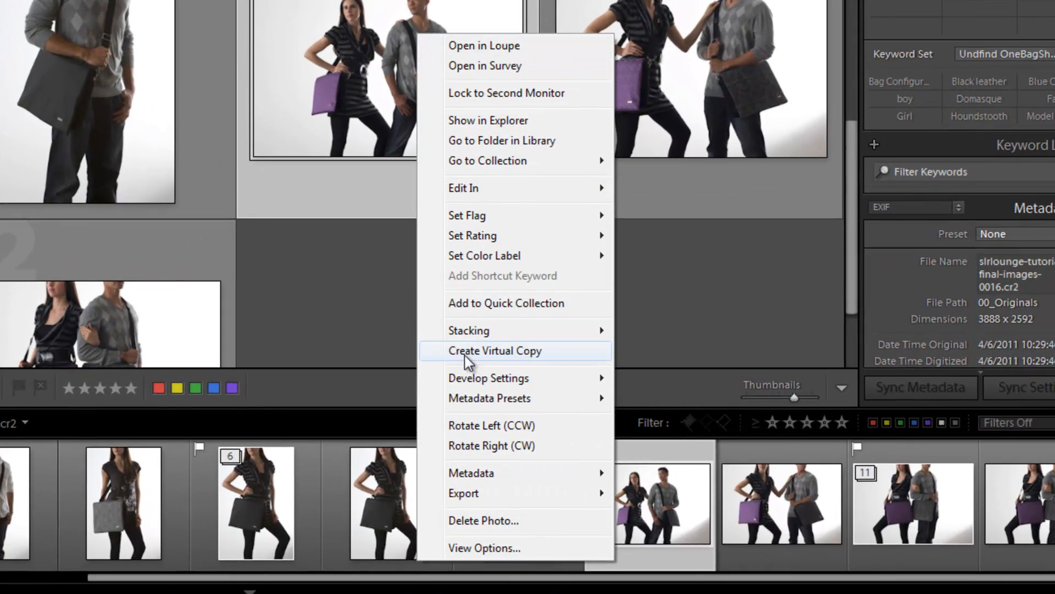
left_click(495, 351)
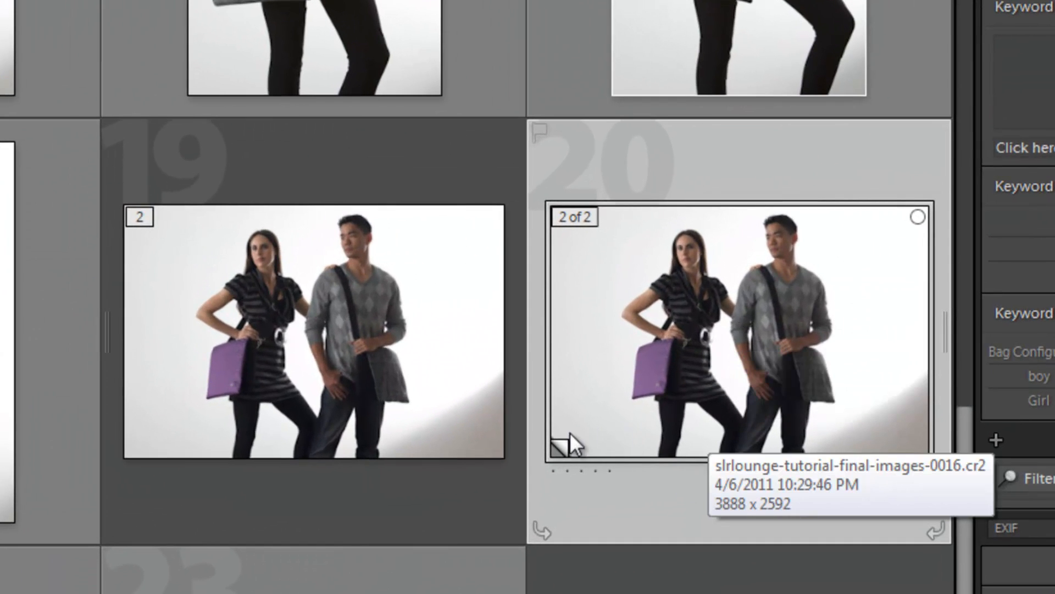
mouse_move(565, 488)
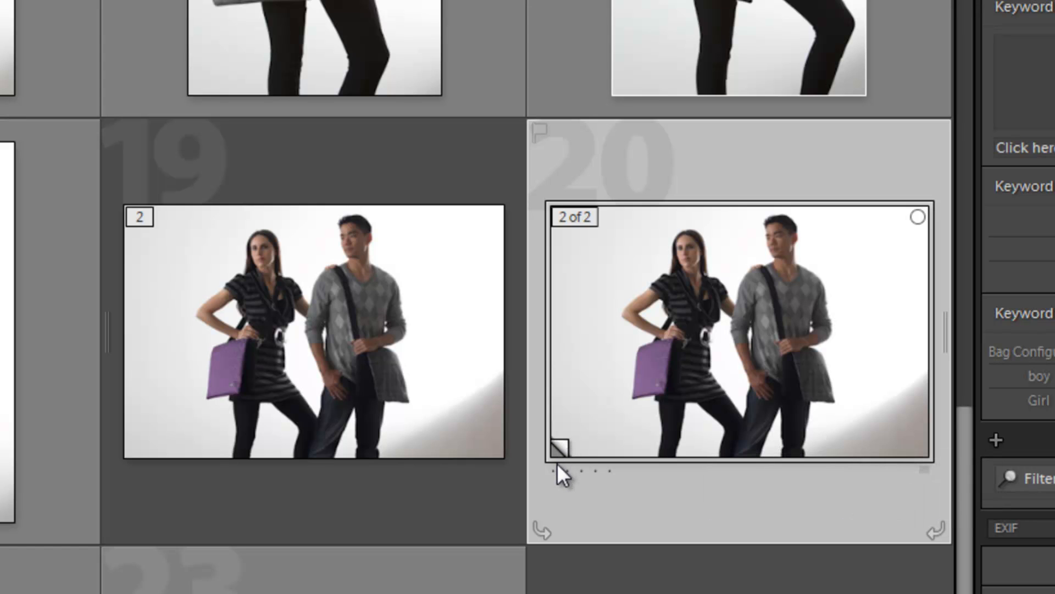
mouse_move(605, 297)
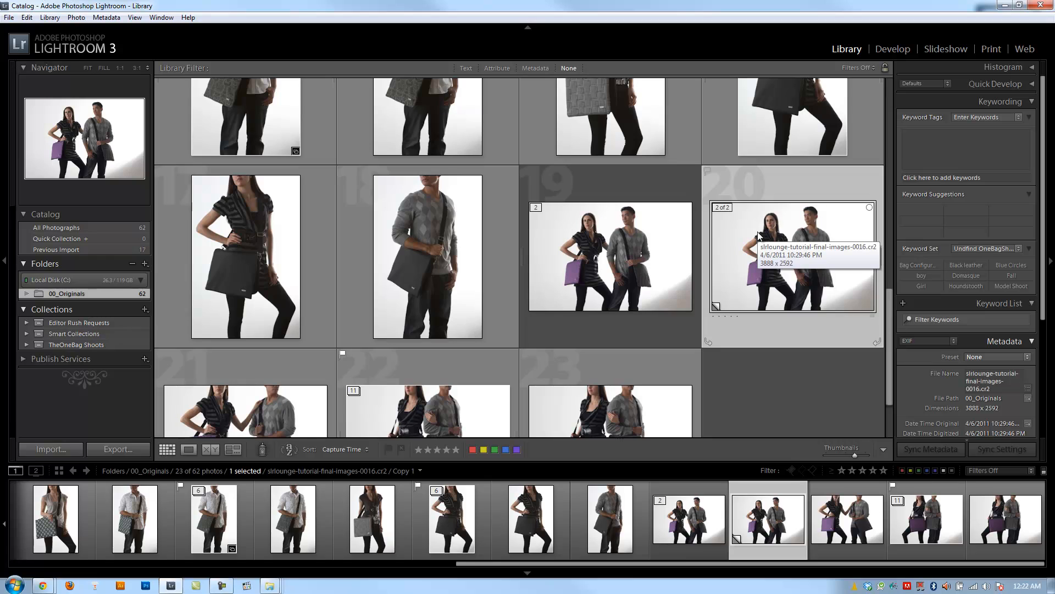
mouse_move(794, 230)
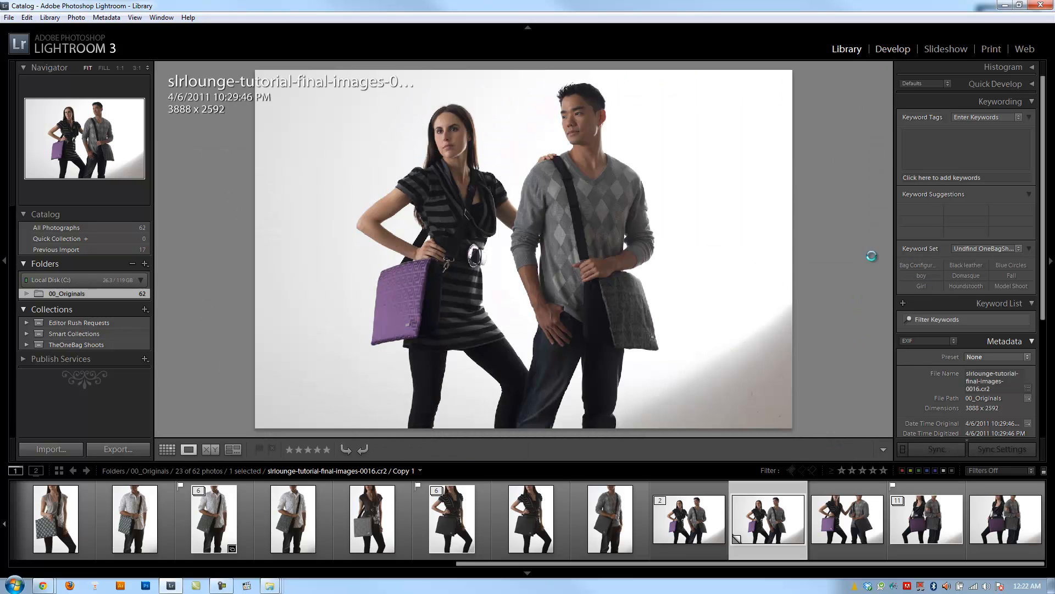
In Develop, apply Black & White treatment to the copy and raise Brightness and Contrast
left_click(892, 49)
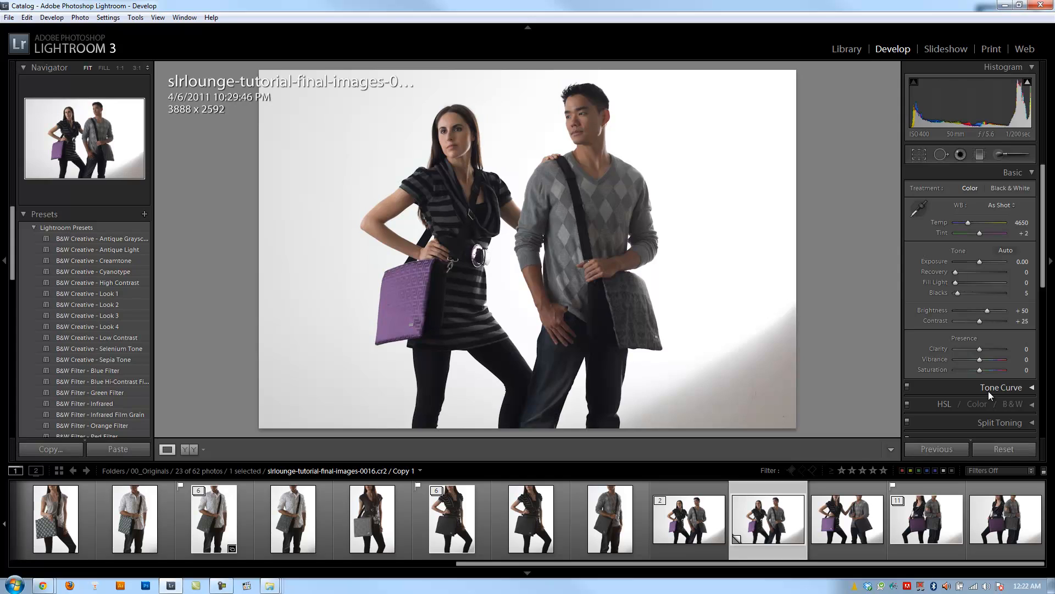
left_click(1010, 188)
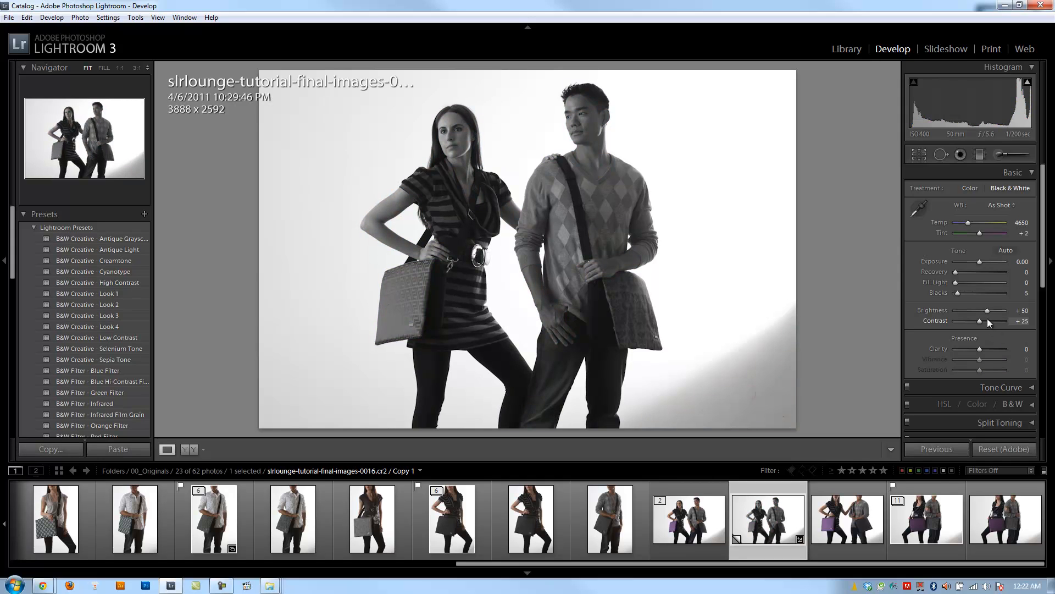
left_click_drag(999, 315, 1006, 314)
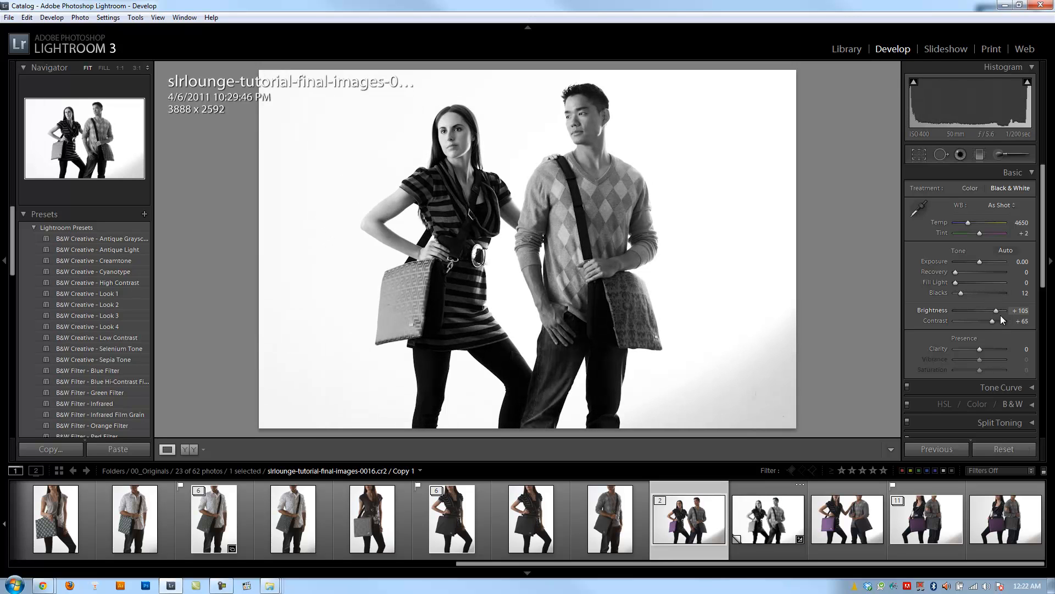
left_click(846, 49)
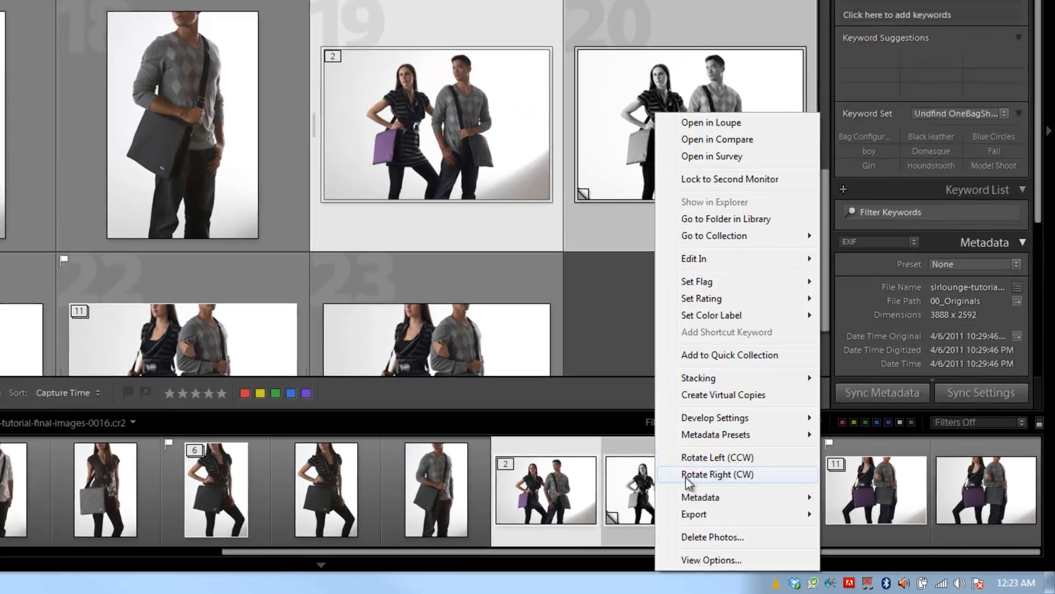
Export both photos with the LJP Websized Unstamped preset into the catalog folder
left_click(694, 514)
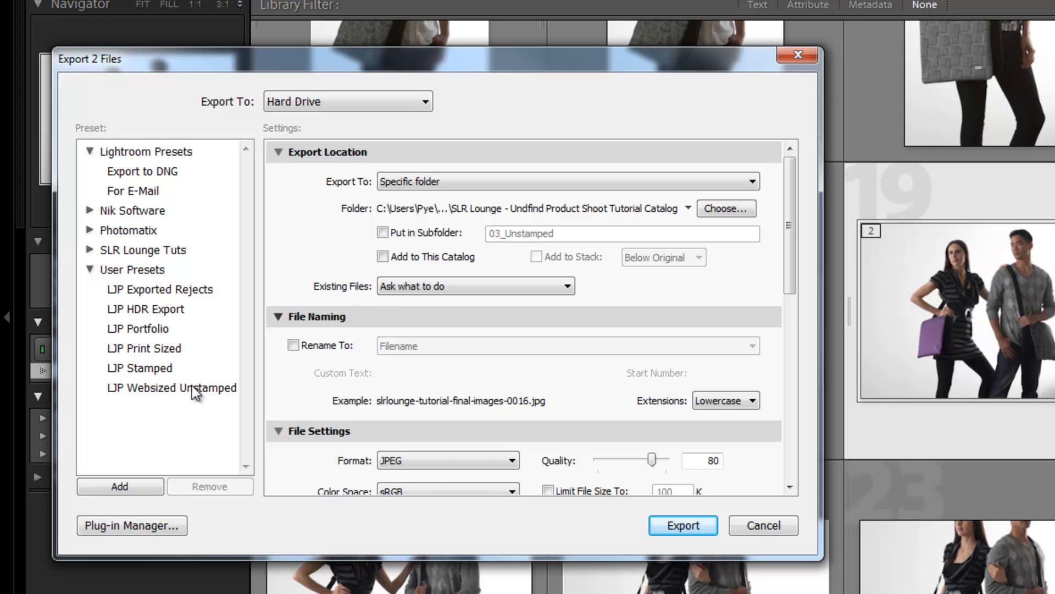
left_click(171, 388)
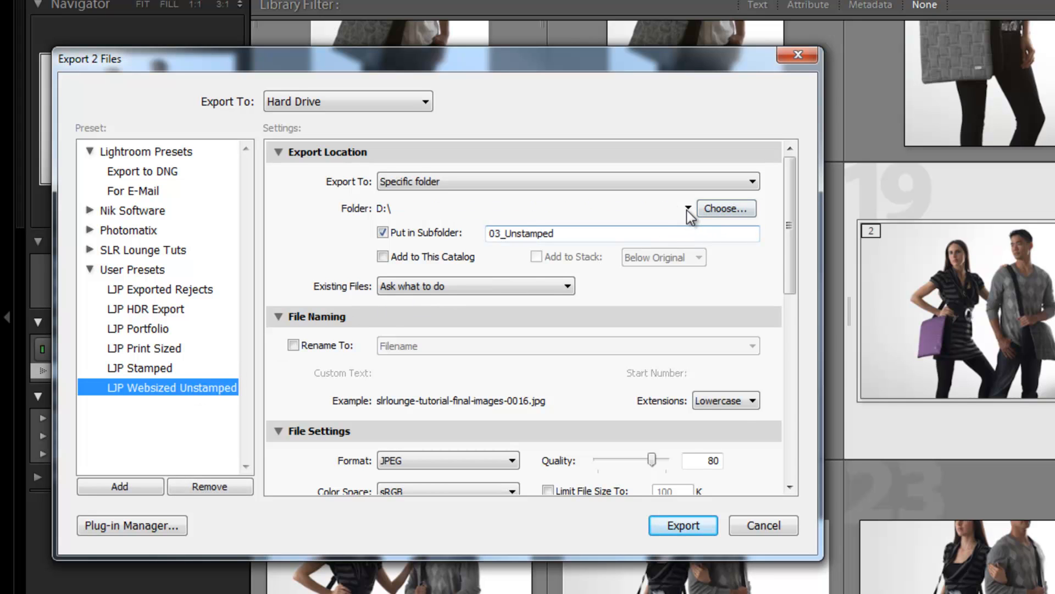
left_click(688, 208)
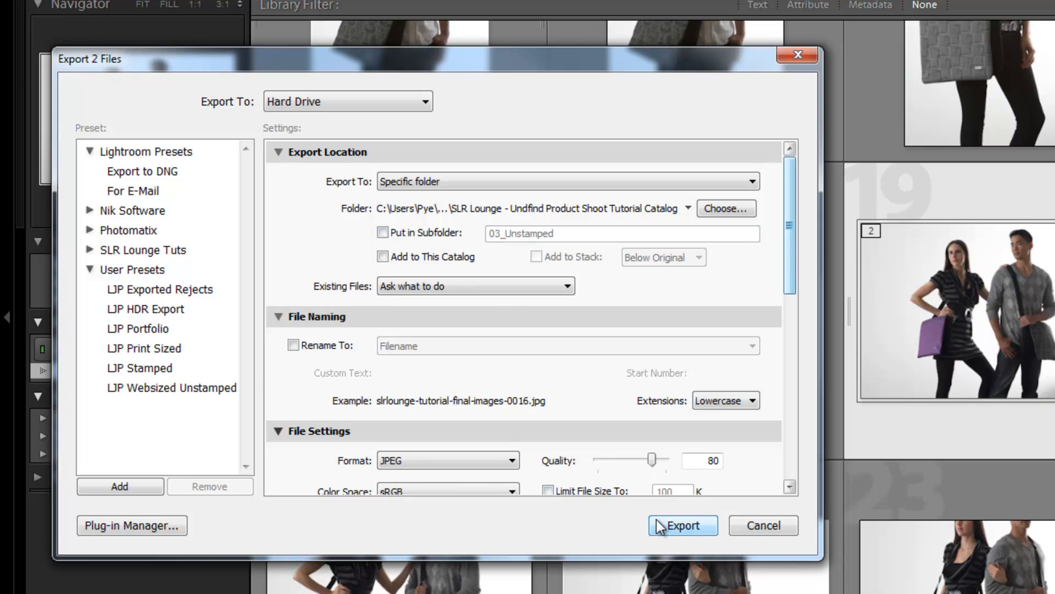
left_click(683, 525)
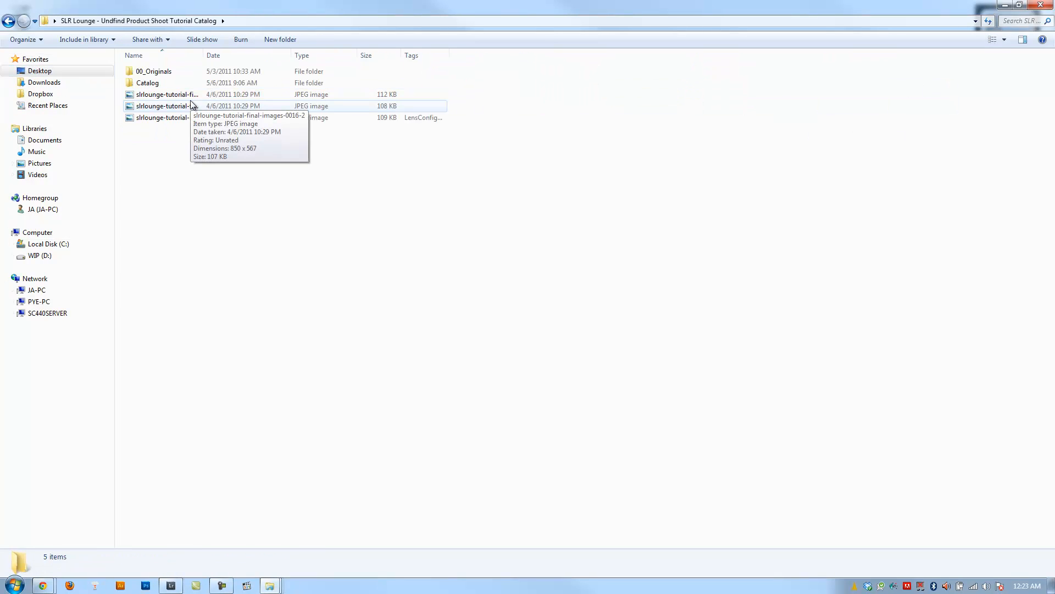
Open the exported -2 JPEG in Windows Photo Viewer, then close the viewer
double_click(159, 106)
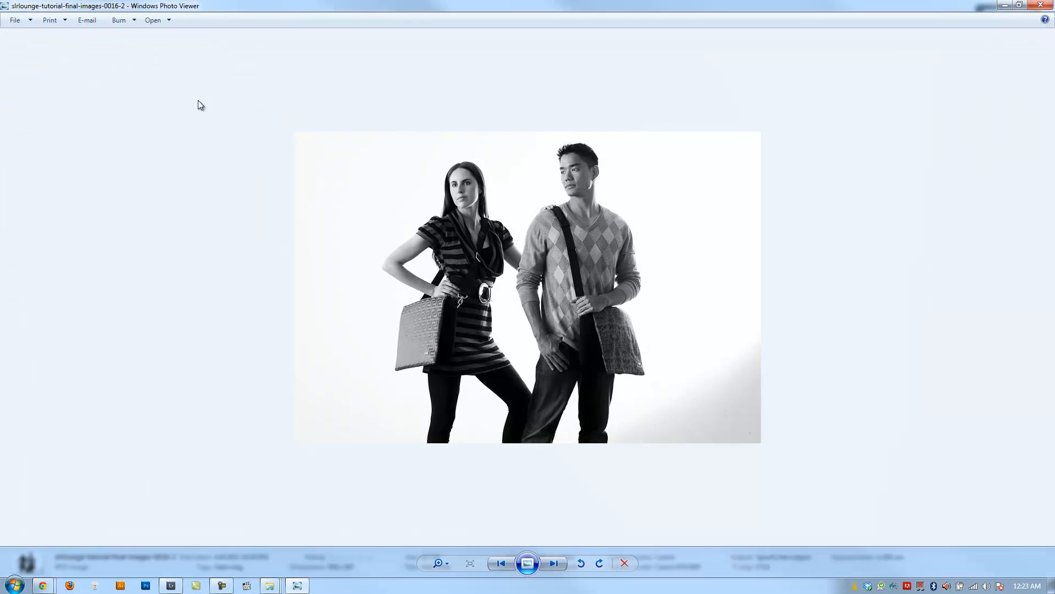
left_click(553, 563)
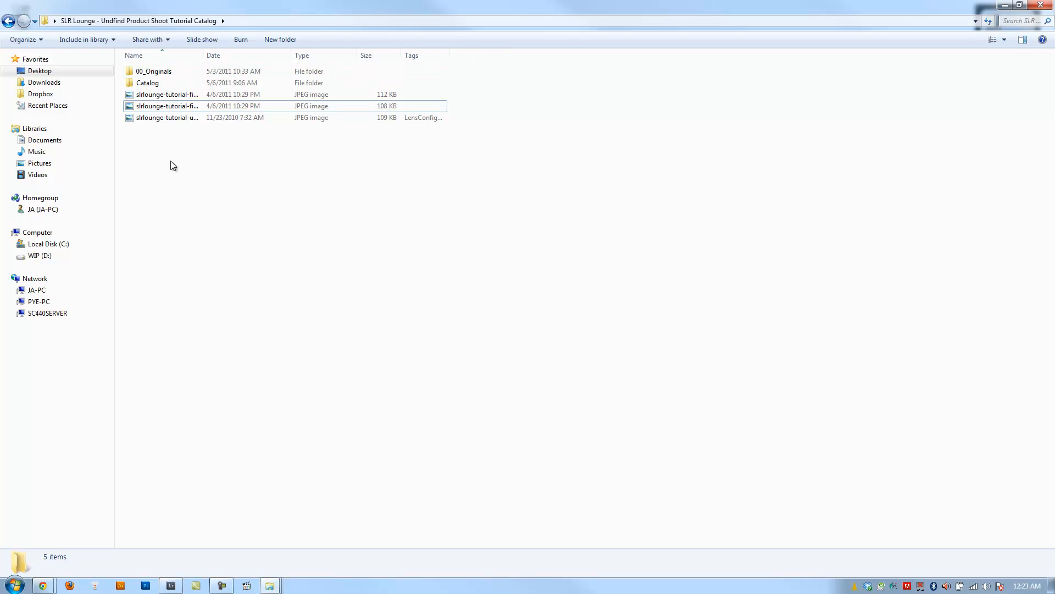
mouse_move(313, 285)
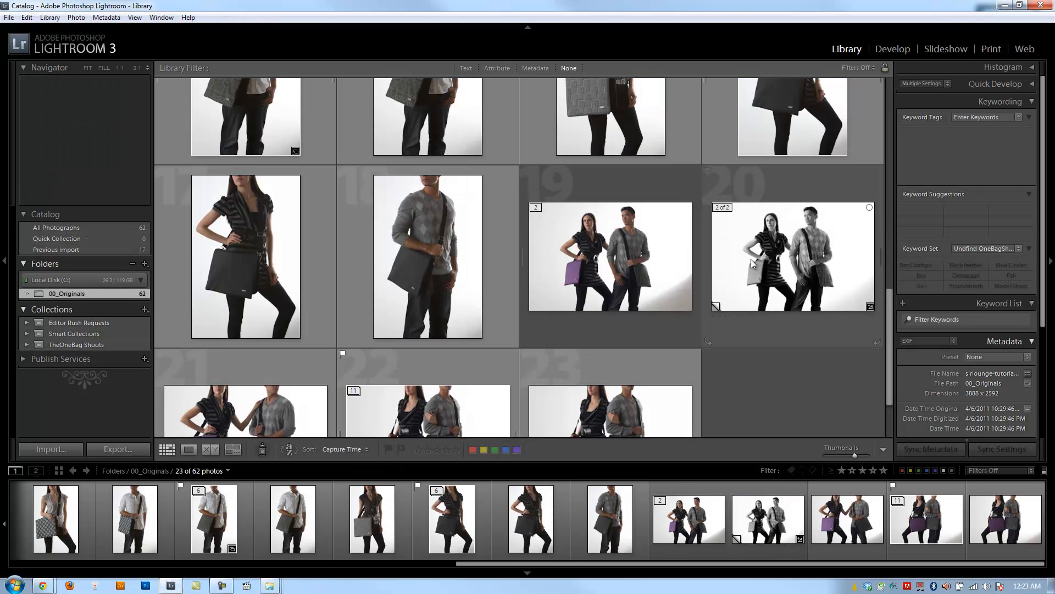
Select the black-and-white virtual copy, choose Delete Photo, and confirm Remove
left_click(793, 261)
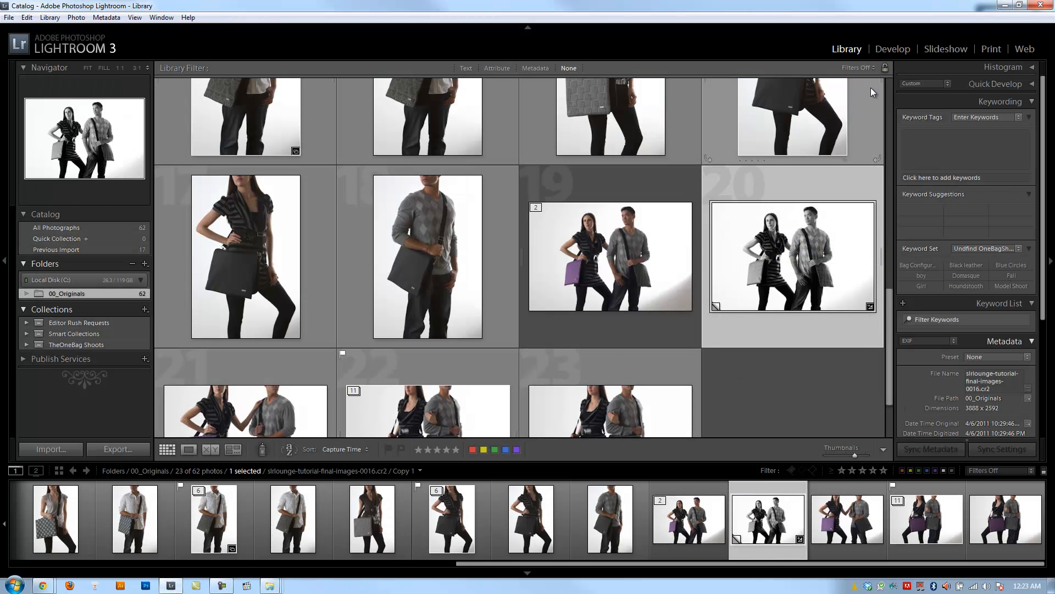
right_click(793, 256)
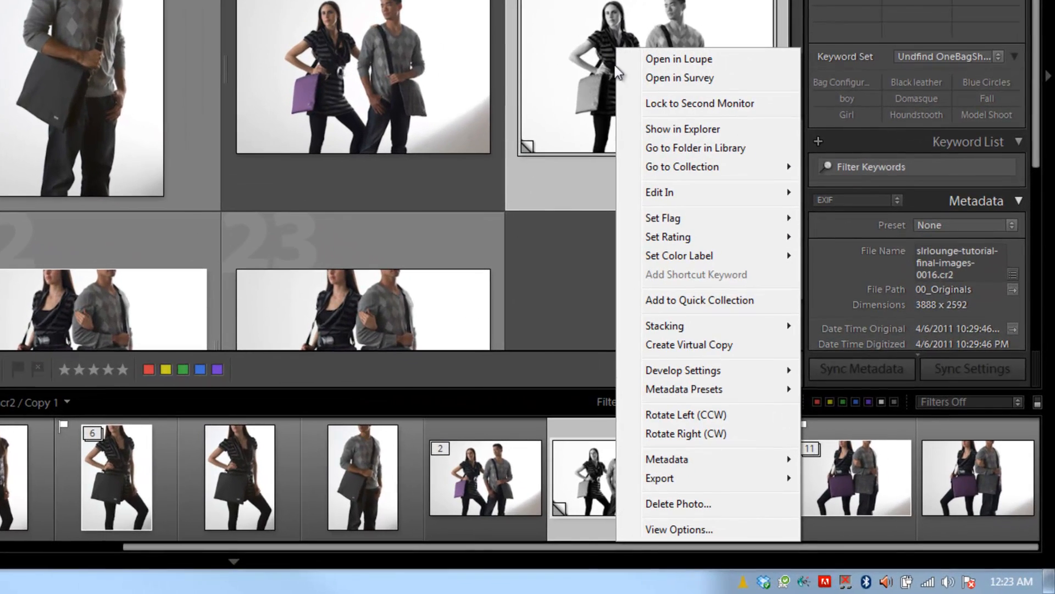
left_click(679, 503)
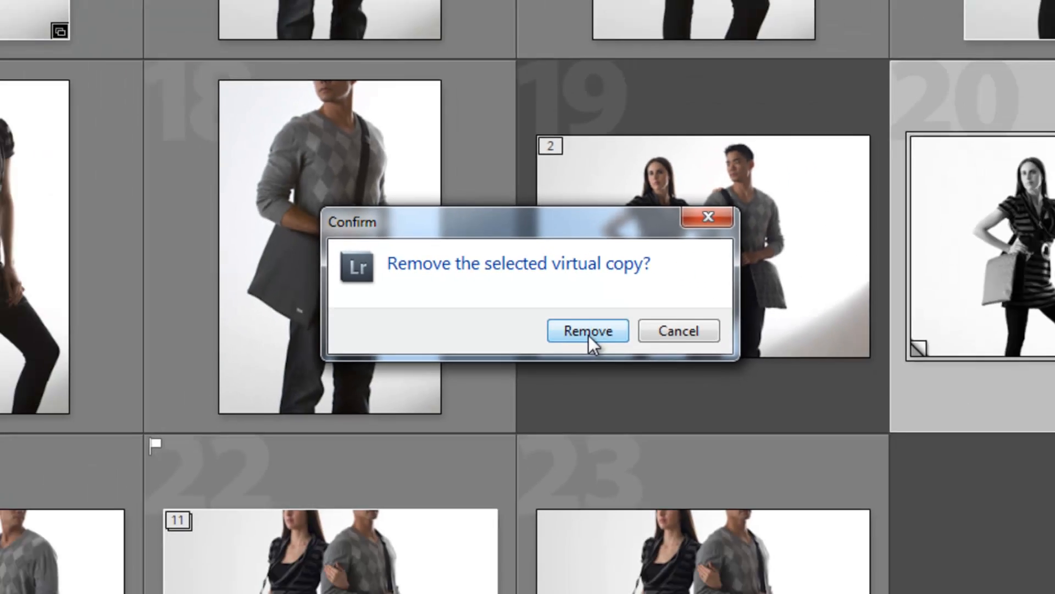
left_click(588, 330)
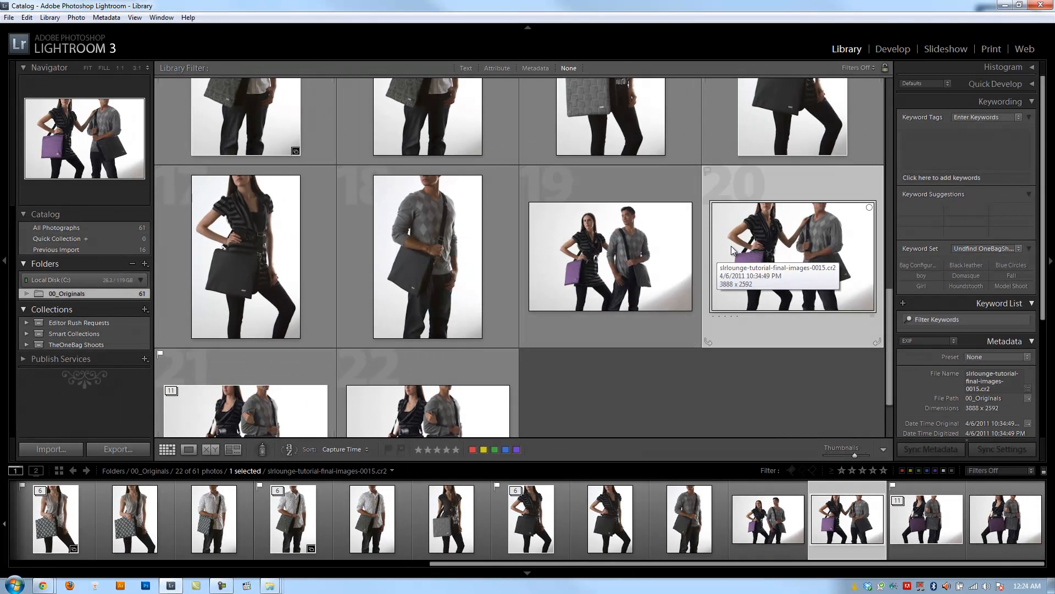